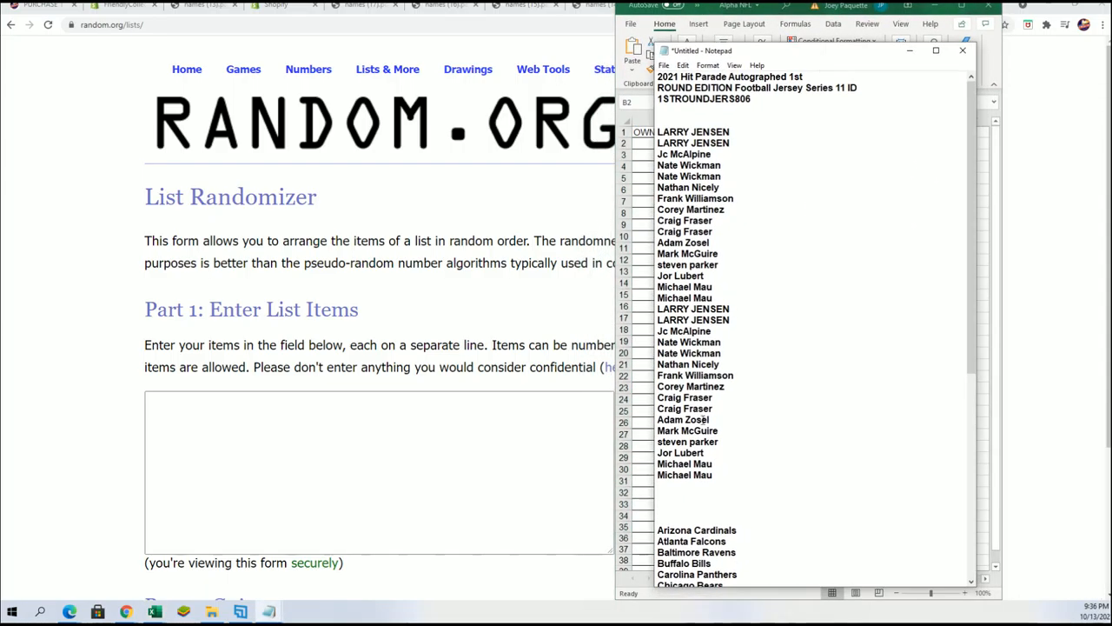
# - Select the 32 owner names and reshuffle their order several times with Again!
pyautogui.moveTo(686, 330); pyautogui.dragTo(686, 463)
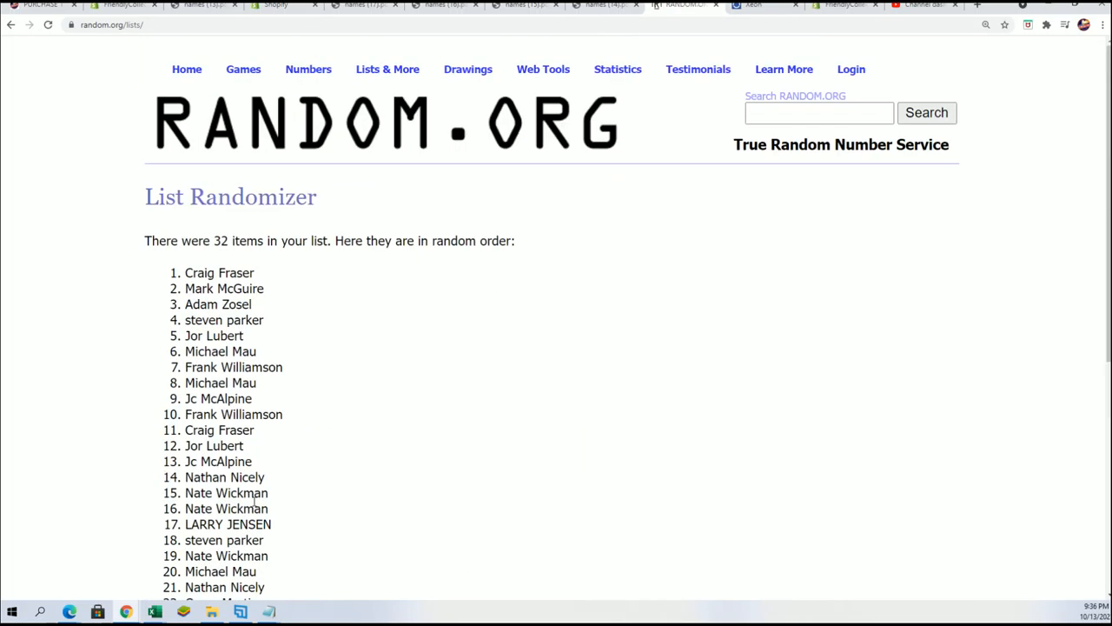
pyautogui.scroll(-3)
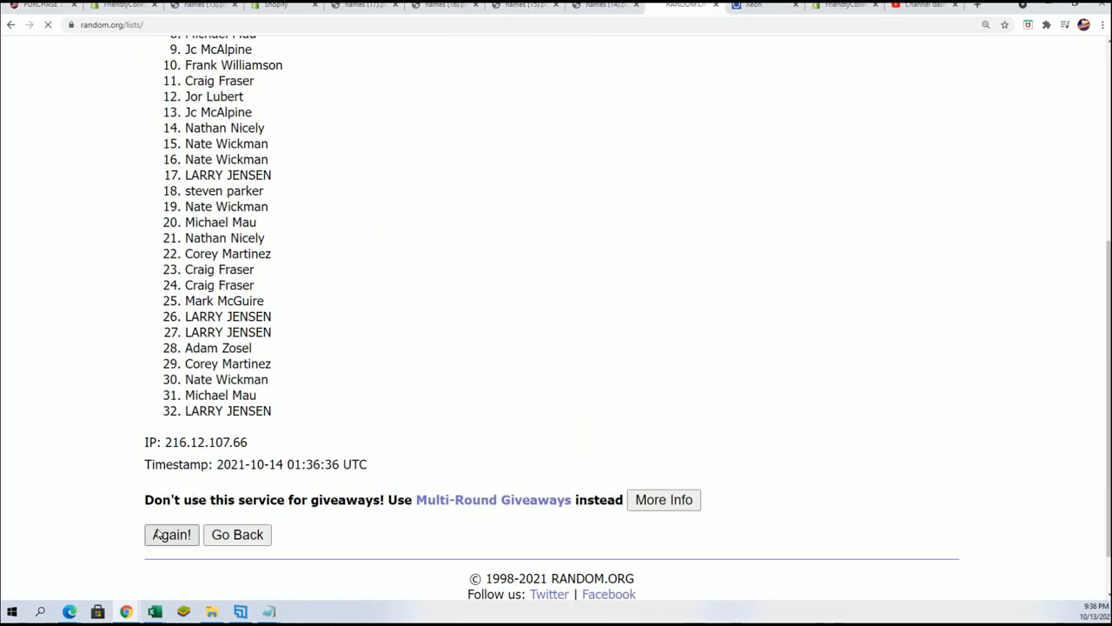
pyautogui.click(170, 535)
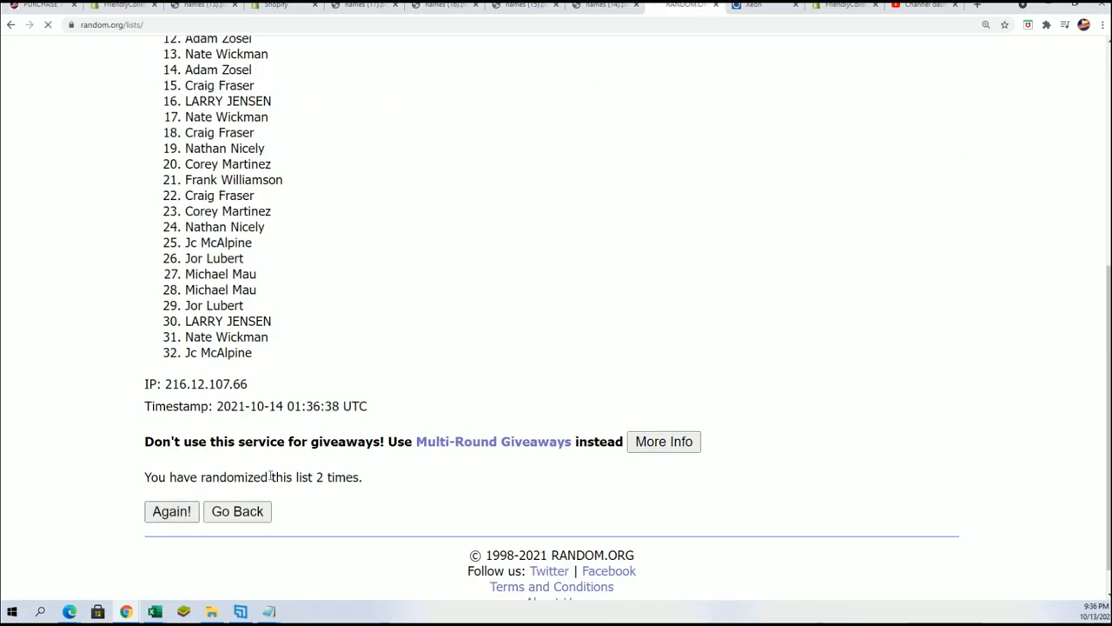
pyautogui.click(171, 511)
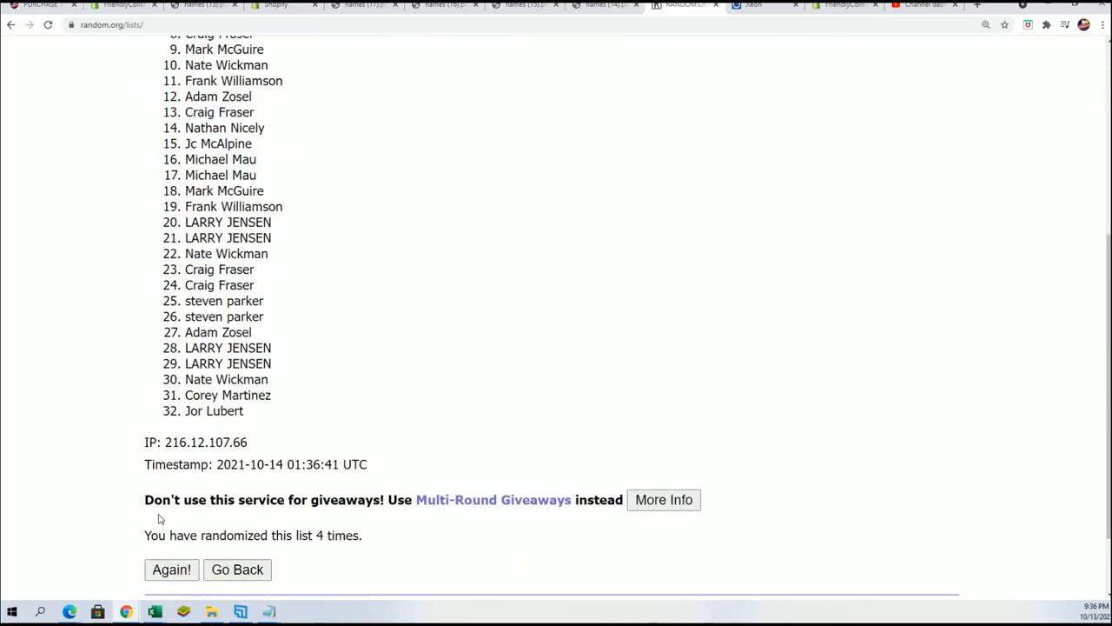
pyautogui.click(170, 570)
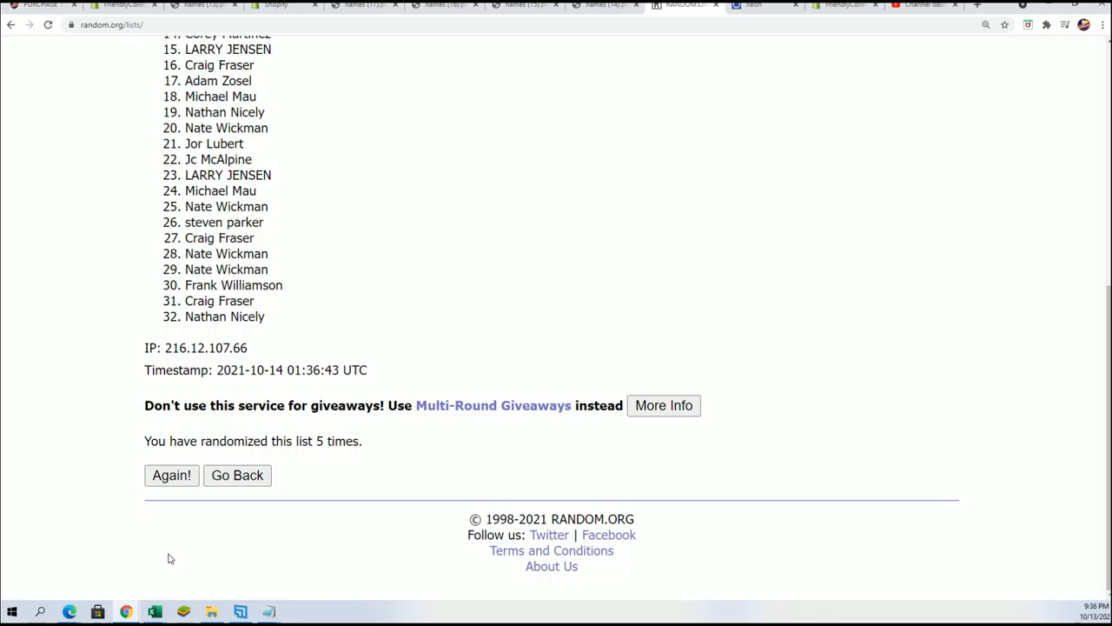
pyautogui.click(170, 474)
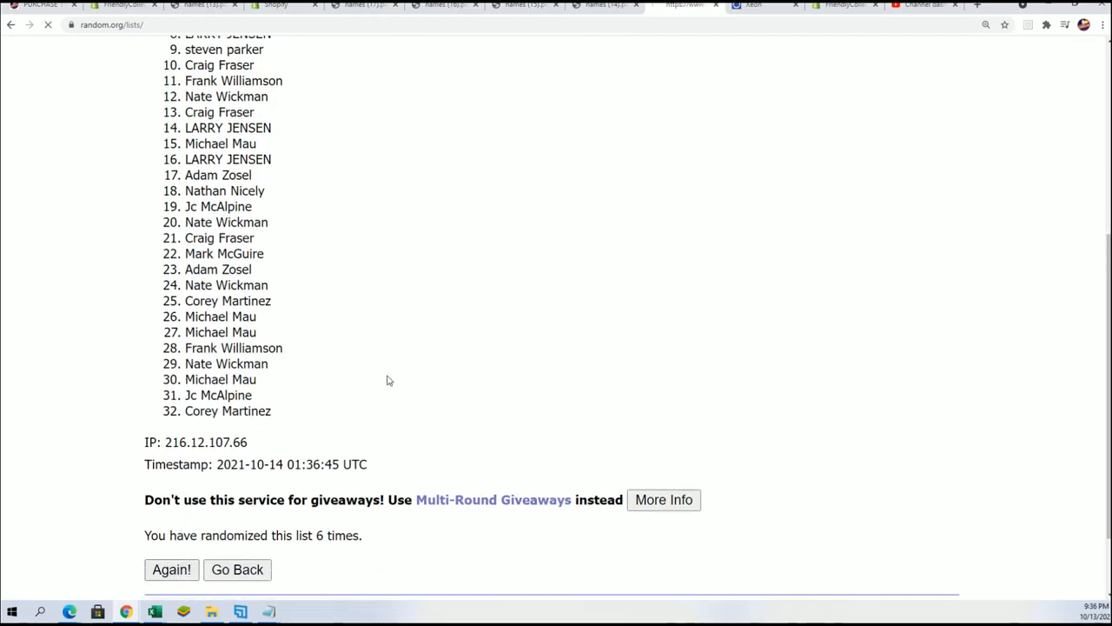
pyautogui.click(171, 570)
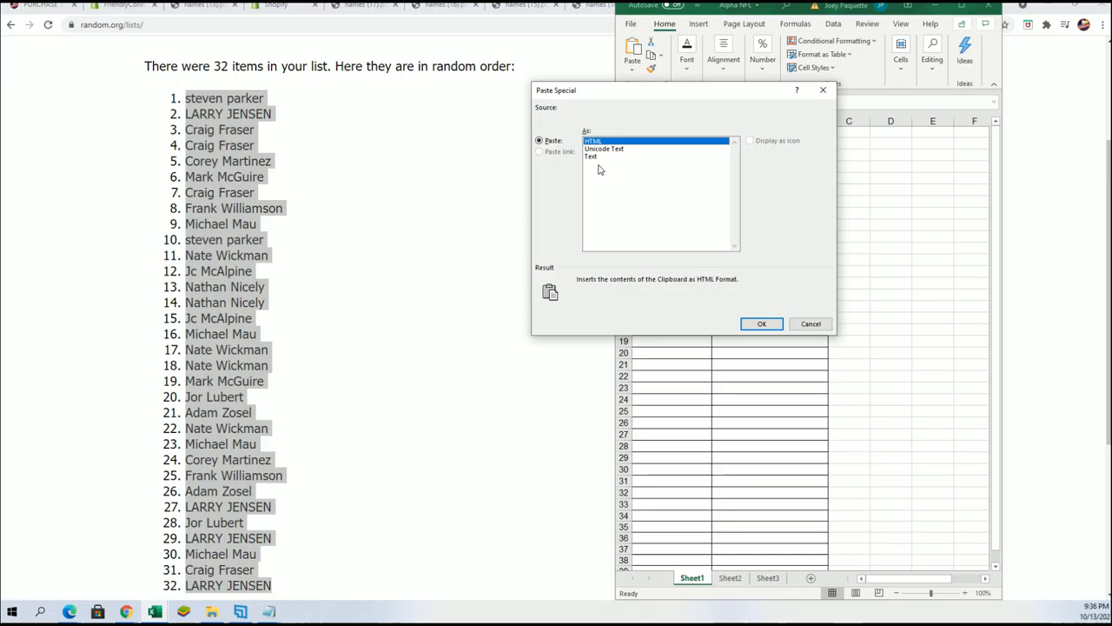
# - Paste the randomized owner names into the sheet as plain Text via Paste Special
pyautogui.click(762, 323)
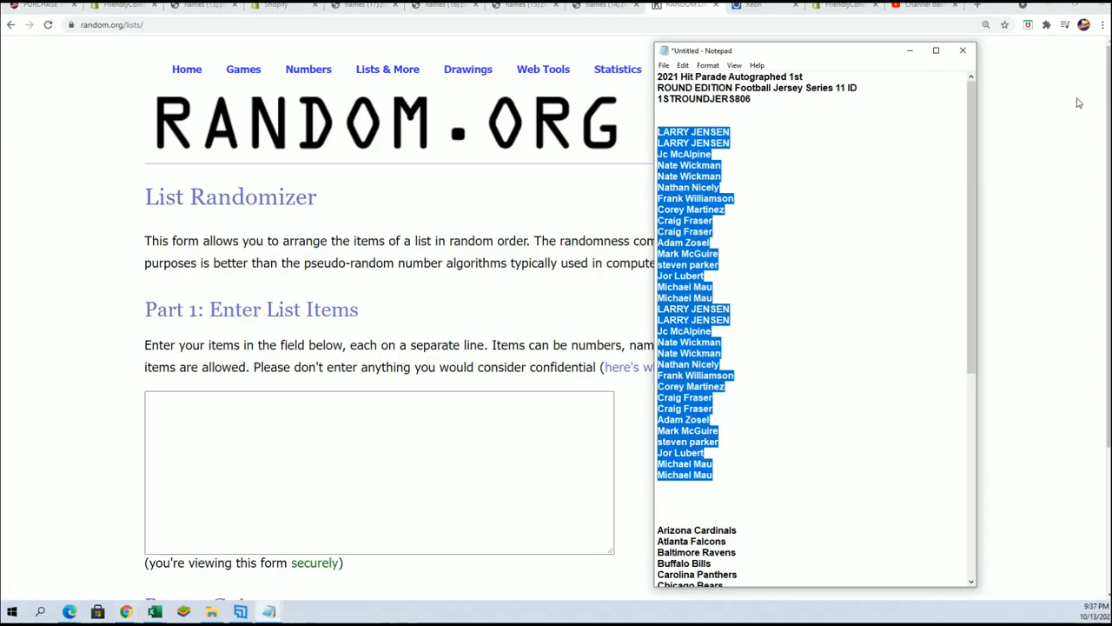
# - Randomize the 32 NFL team names and reshuffle the order several more times
pyautogui.scroll(-3)
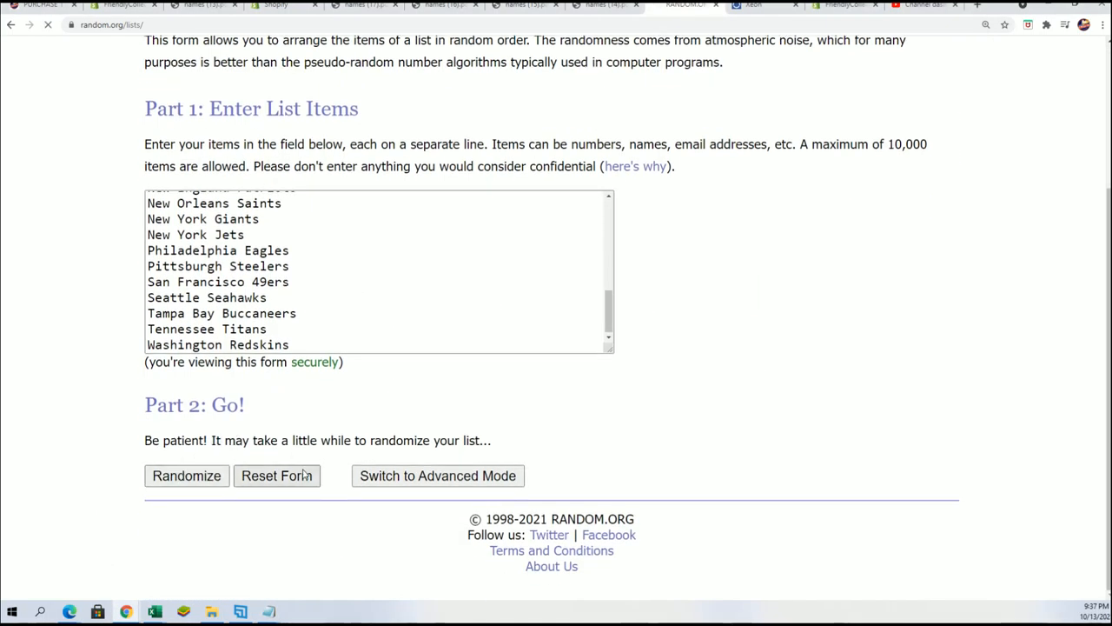
pyautogui.click(186, 476)
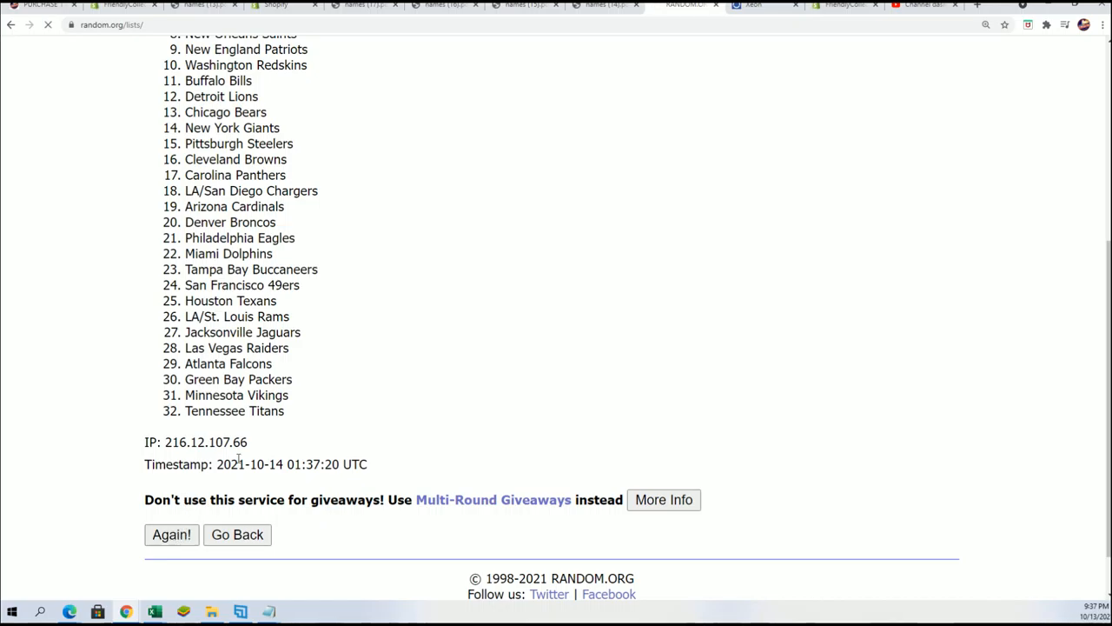
pyautogui.click(170, 535)
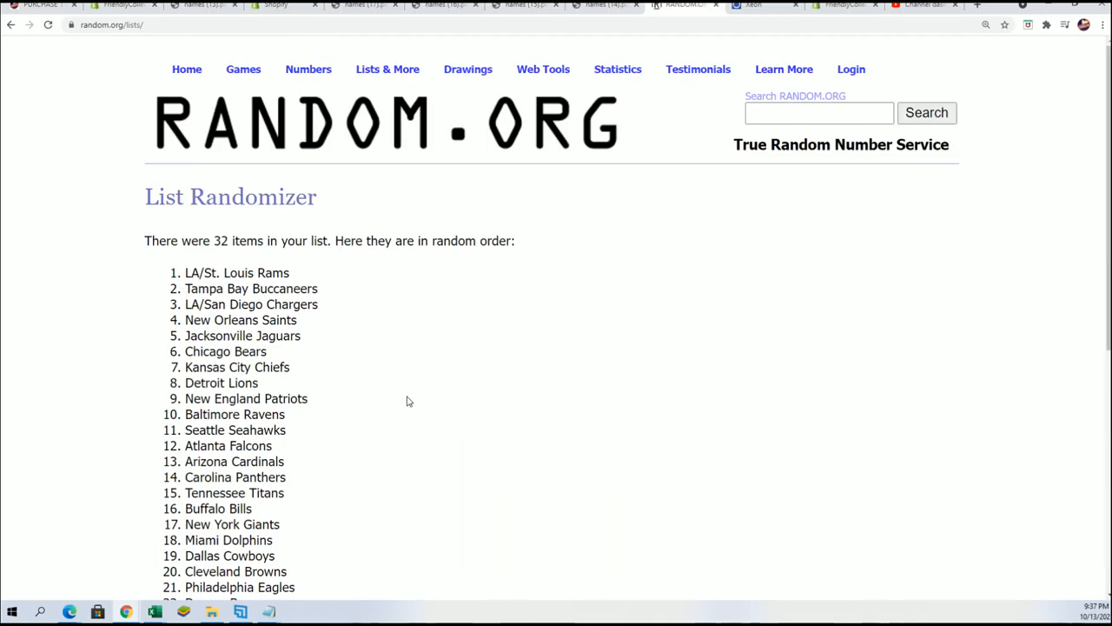
pyautogui.scroll(-3)
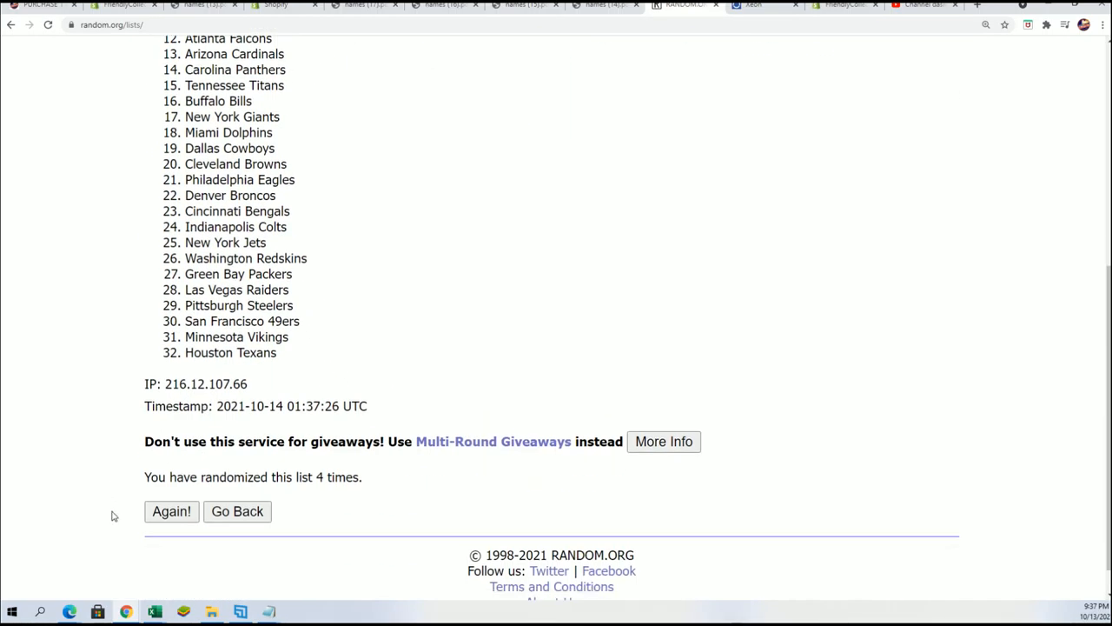
pyautogui.click(170, 511)
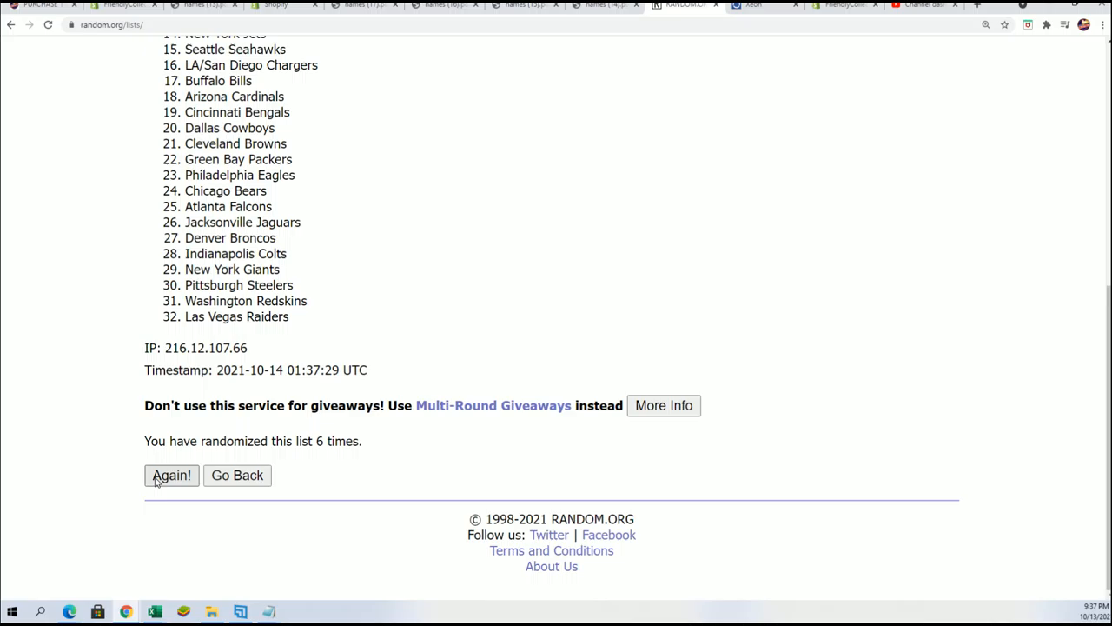
pyautogui.click(171, 476)
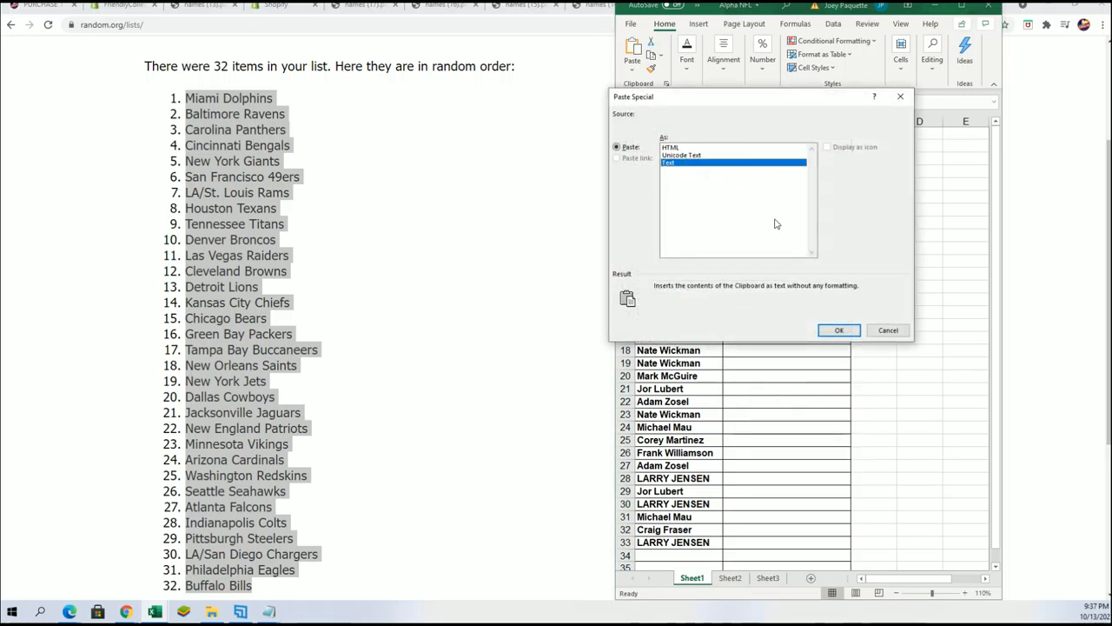
# - Paste the randomized teams as plain Text into column B beside the owner names
pyautogui.click(837, 331)
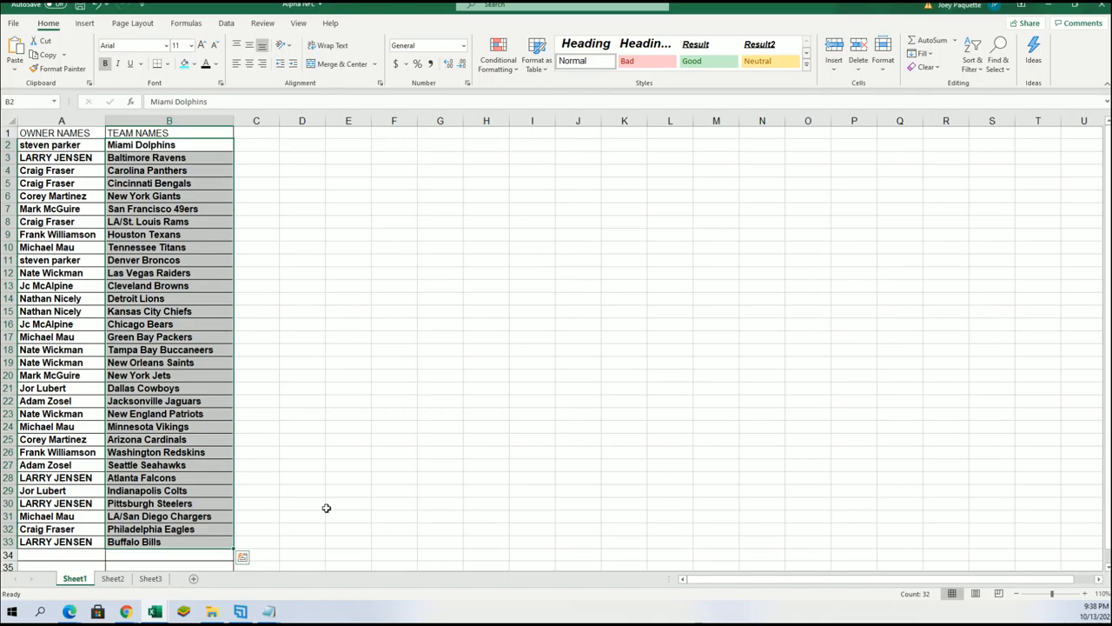
pyautogui.moveTo(346, 243)
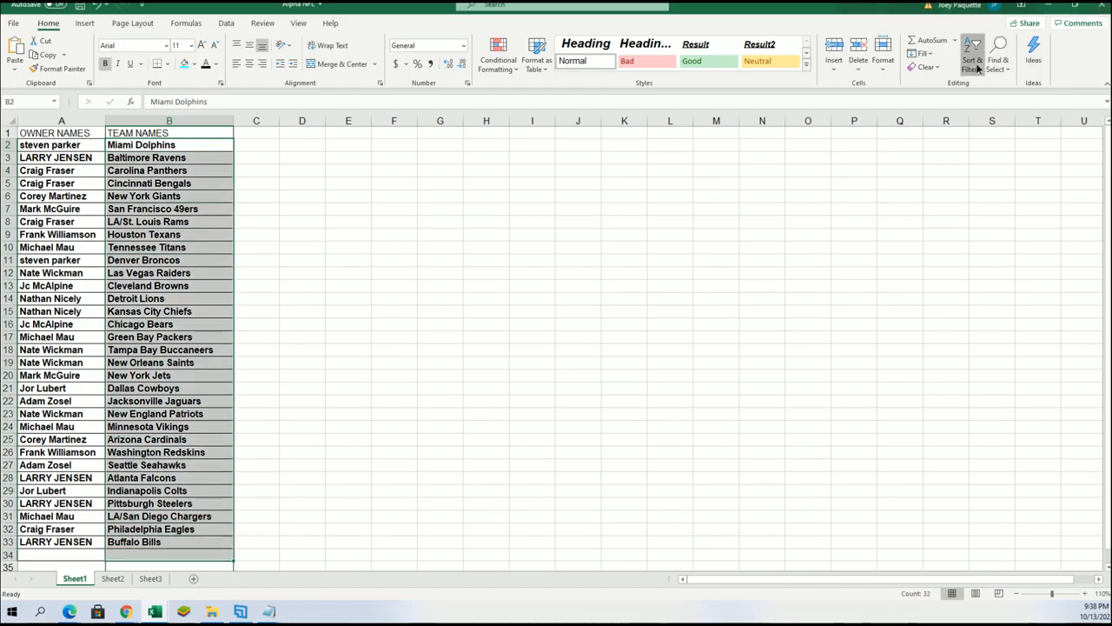
# - Switch from Excel to the browser showing pro-football-reference.com
pyautogui.click(973, 49)
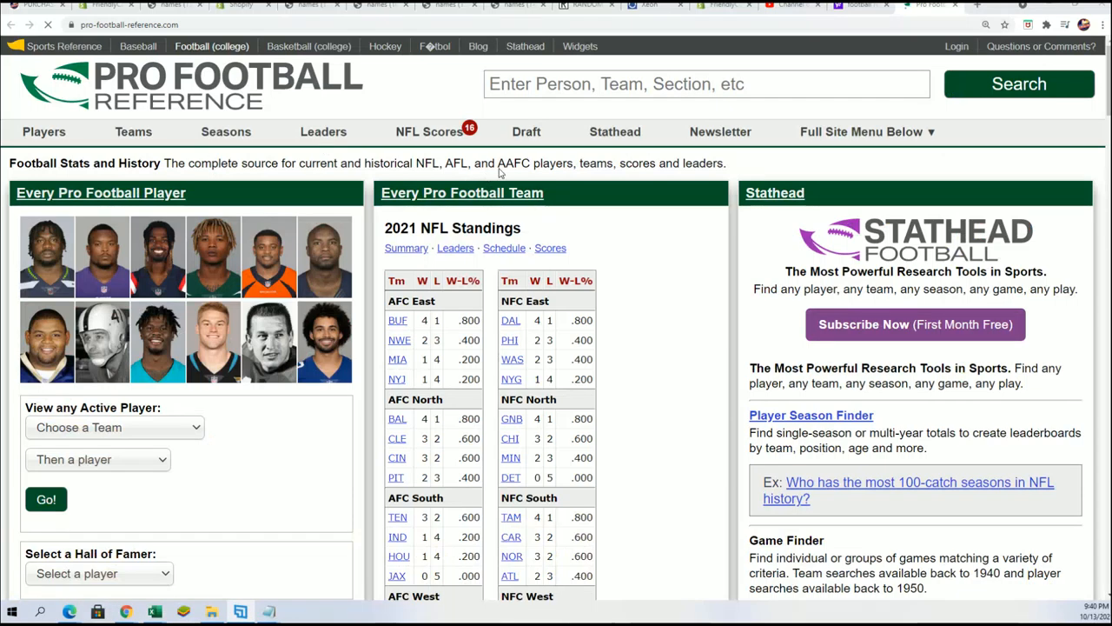
# - Search 'billy sims' and open the Billy Sims (1980-1984) player page
pyautogui.write('b')
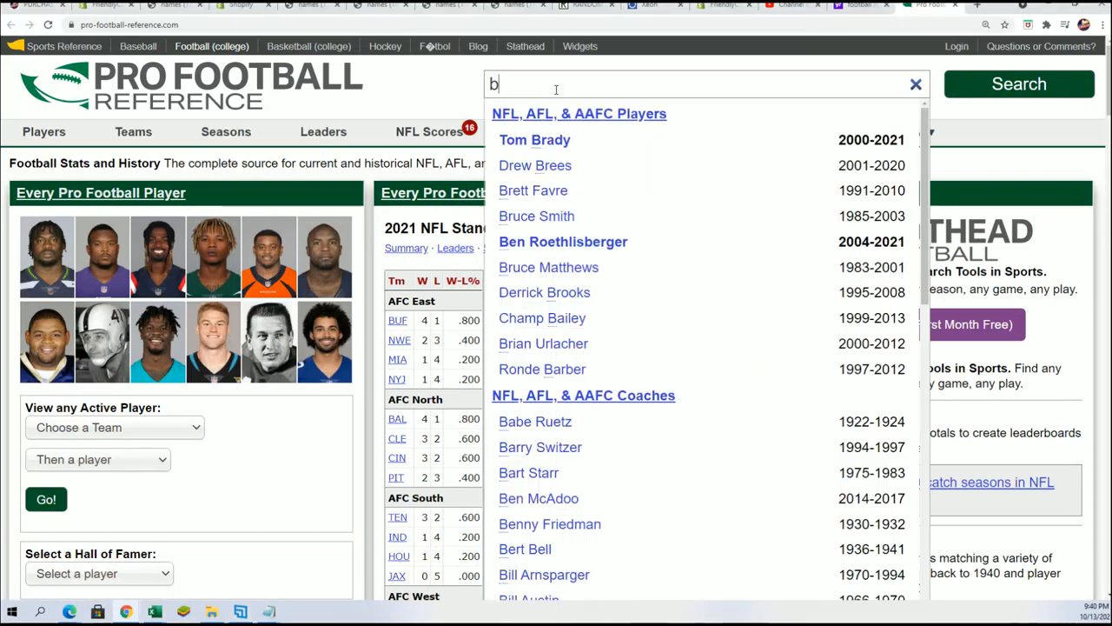
pyautogui.write('illy sims')
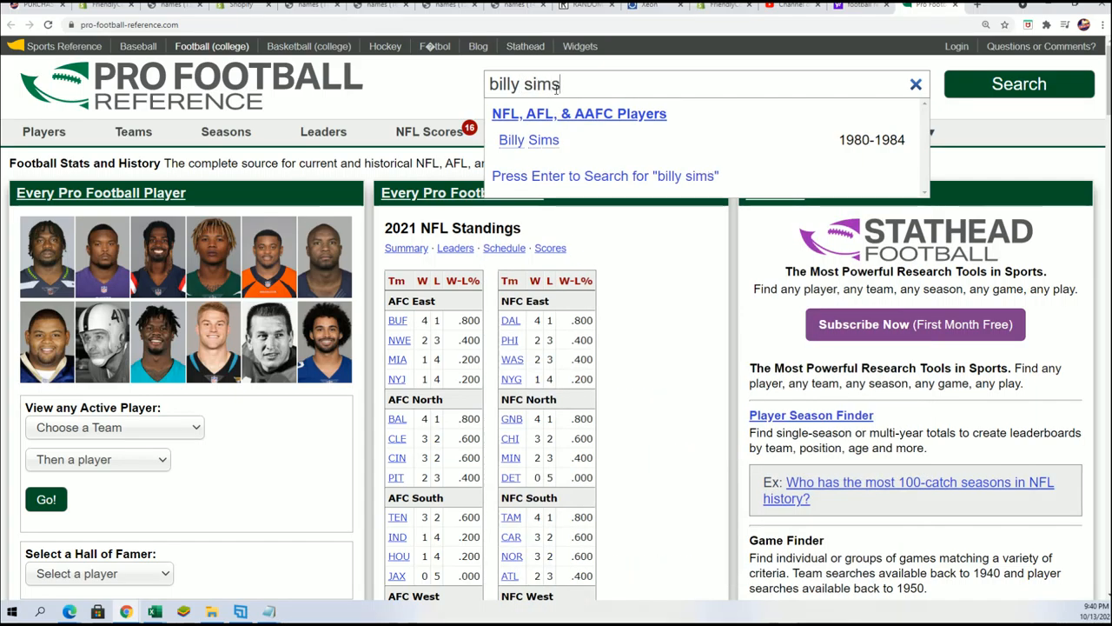
pyautogui.moveTo(528, 139)
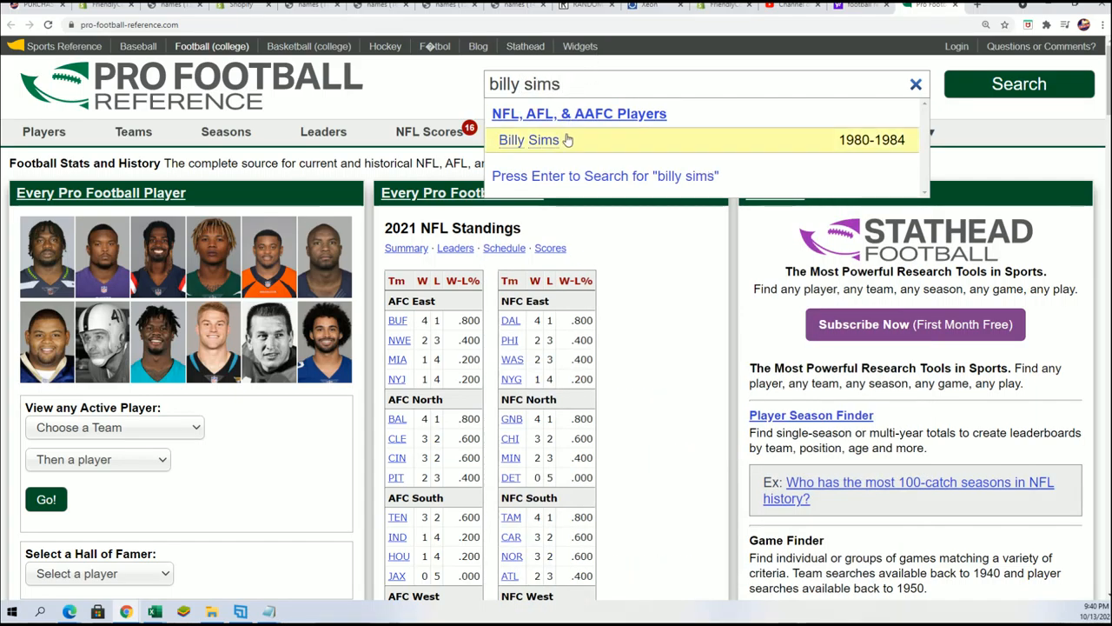
pyautogui.click(529, 139)
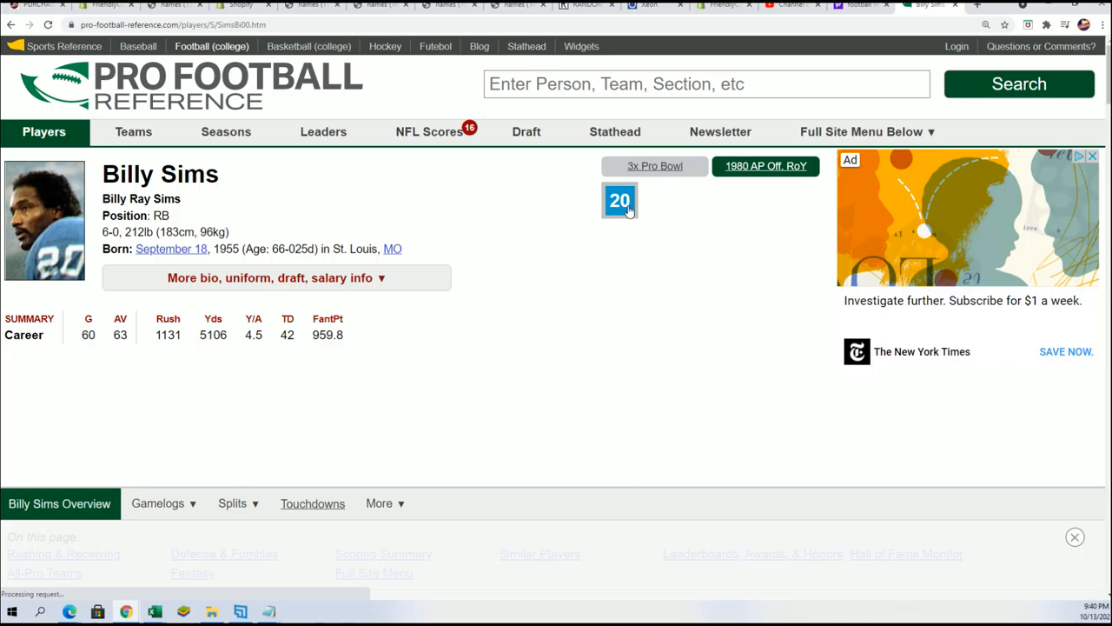
pyautogui.moveTo(756, 177)
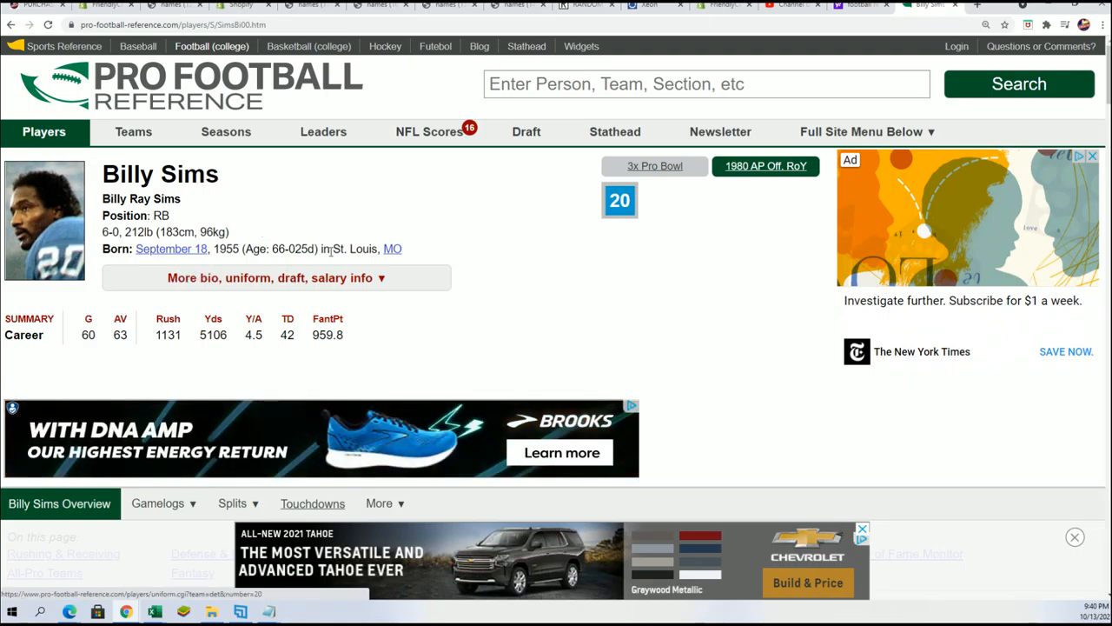
pyautogui.moveTo(556, 281)
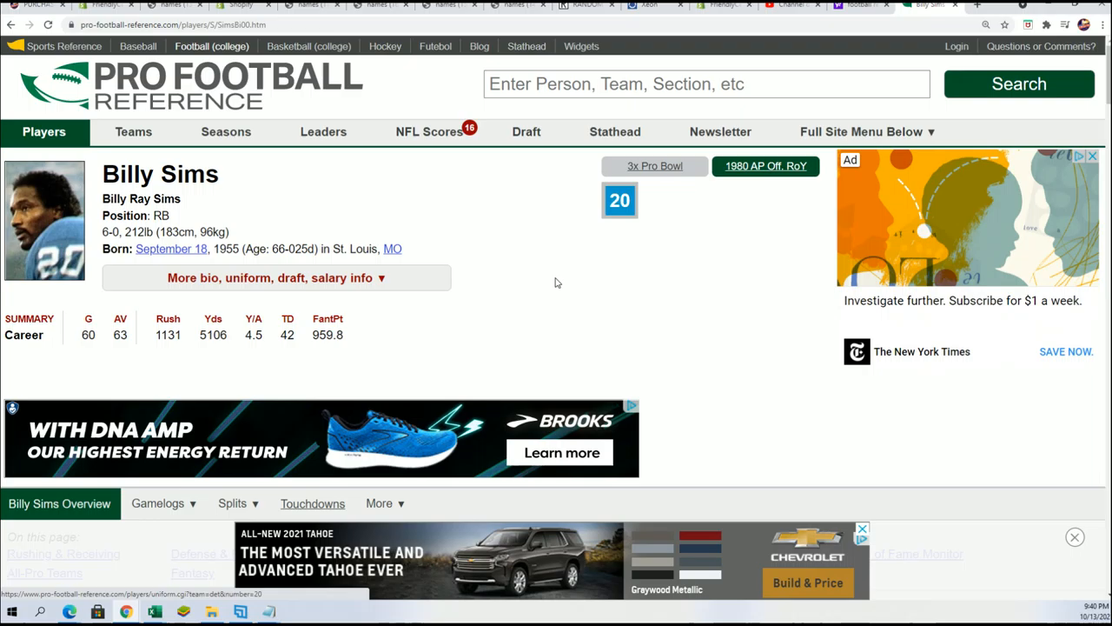
# - Scroll through Billy Sims's expanded bio showing college, high school and draft details
pyautogui.scroll(-3)
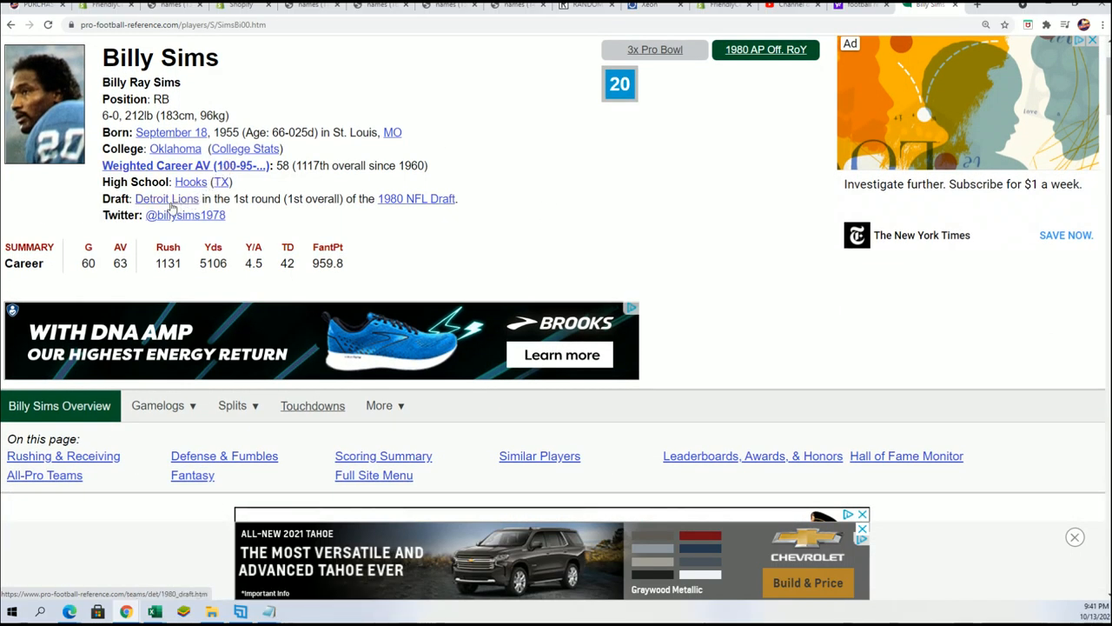
pyautogui.moveTo(190, 408)
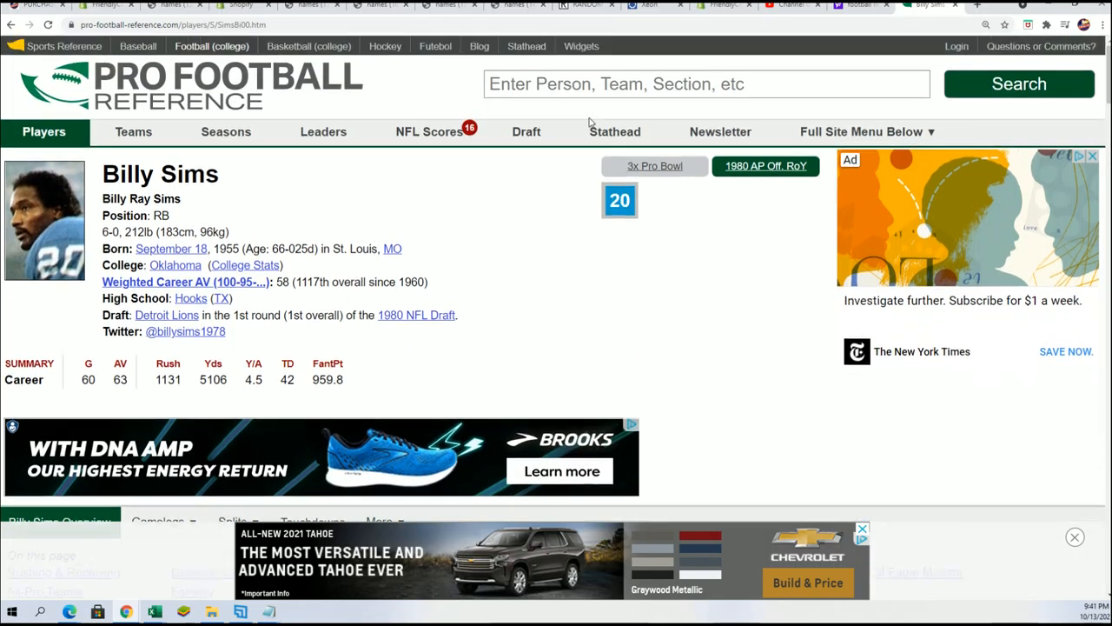
pyautogui.moveTo(619, 200)
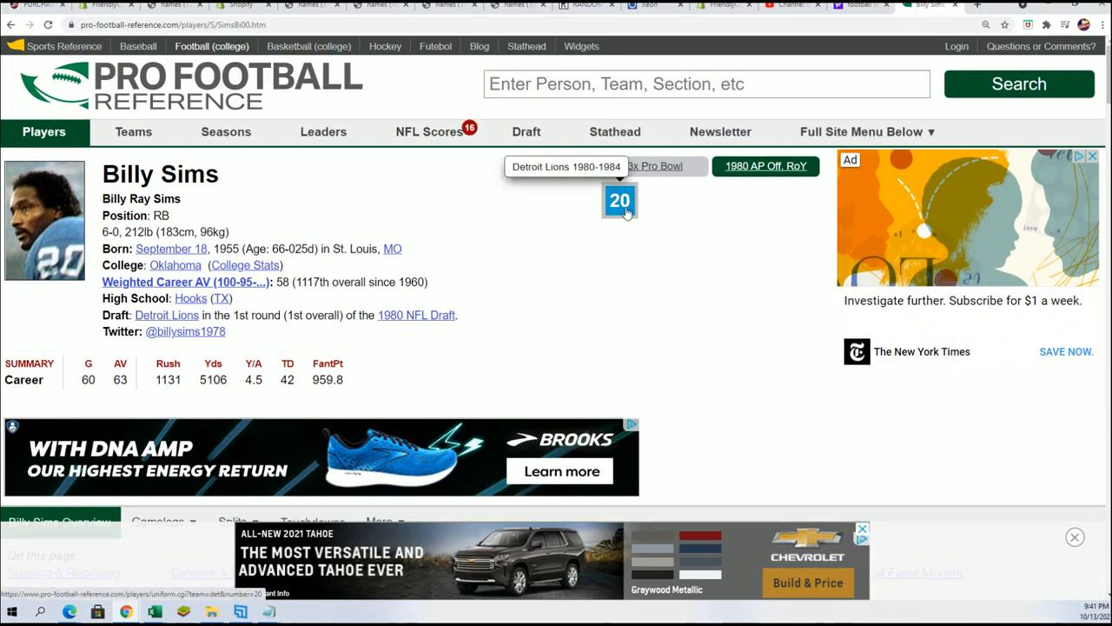
pyautogui.moveTo(619, 218)
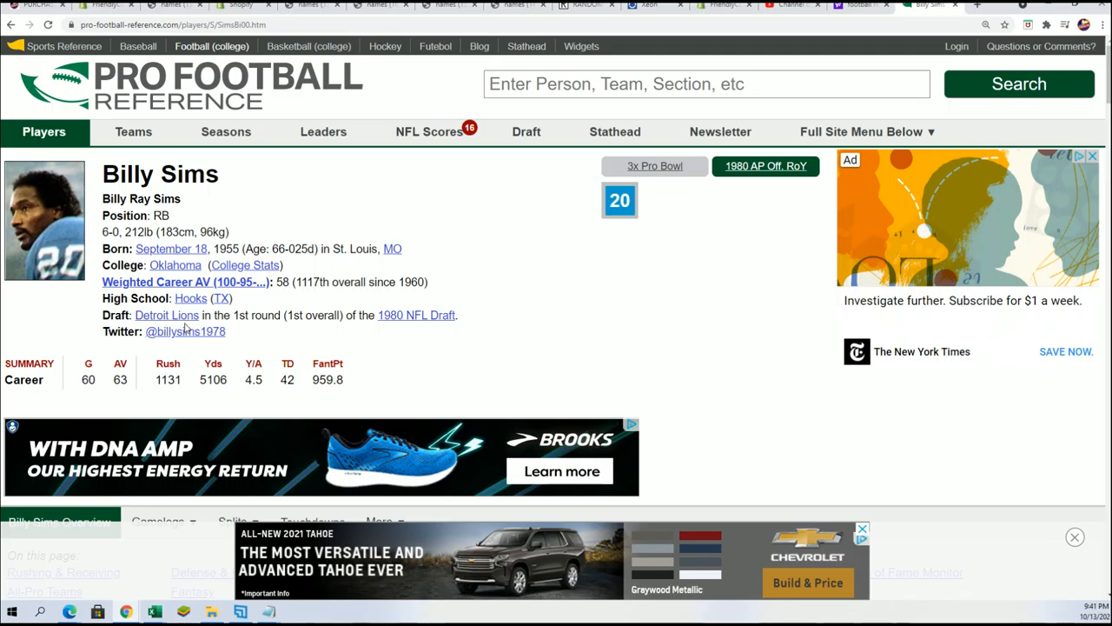
pyautogui.scroll(-3)
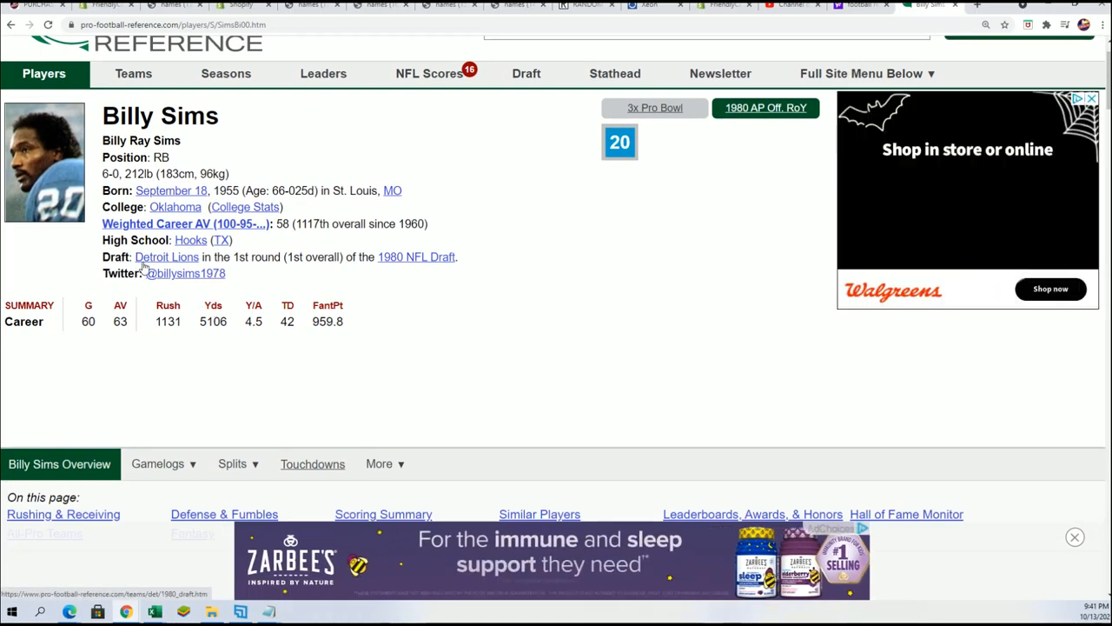
pyautogui.scroll(-3)
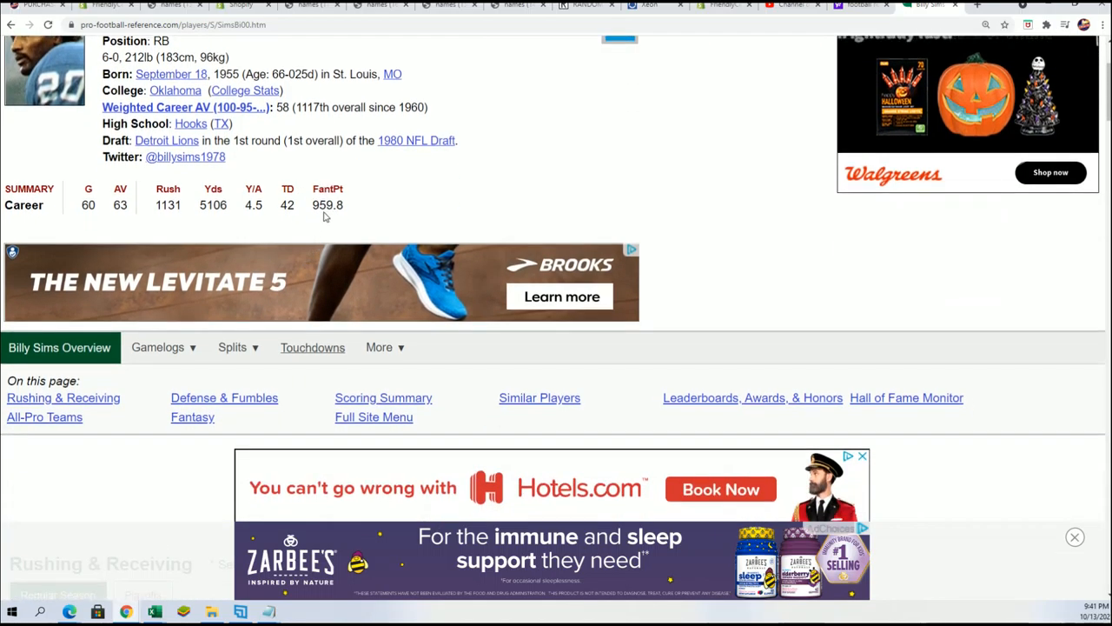
pyautogui.scroll(-3)
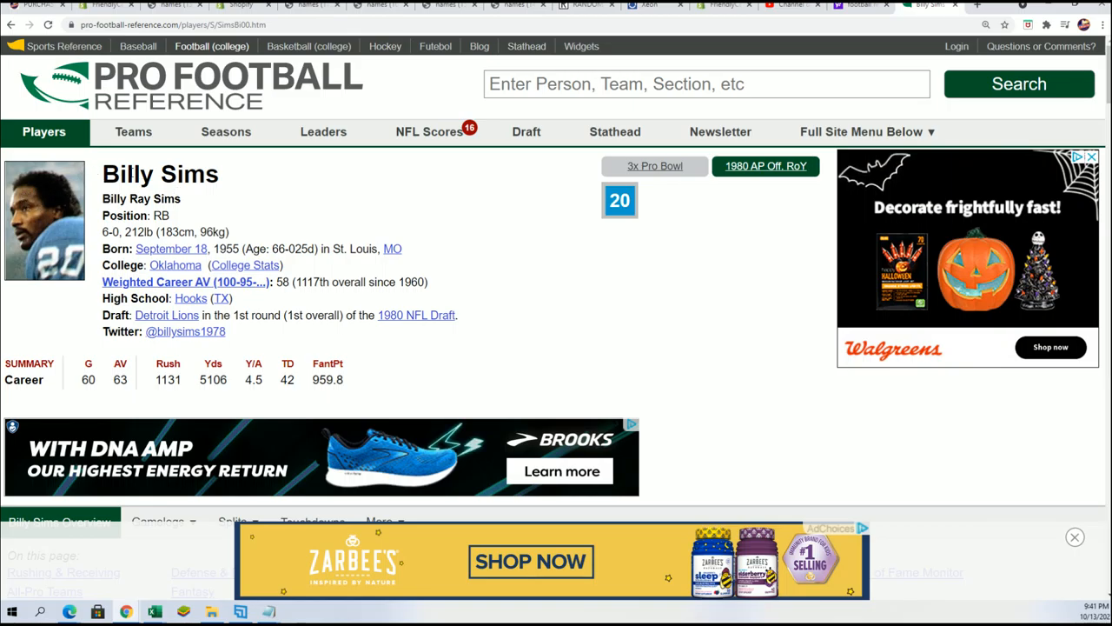
pyautogui.moveTo(198, 230)
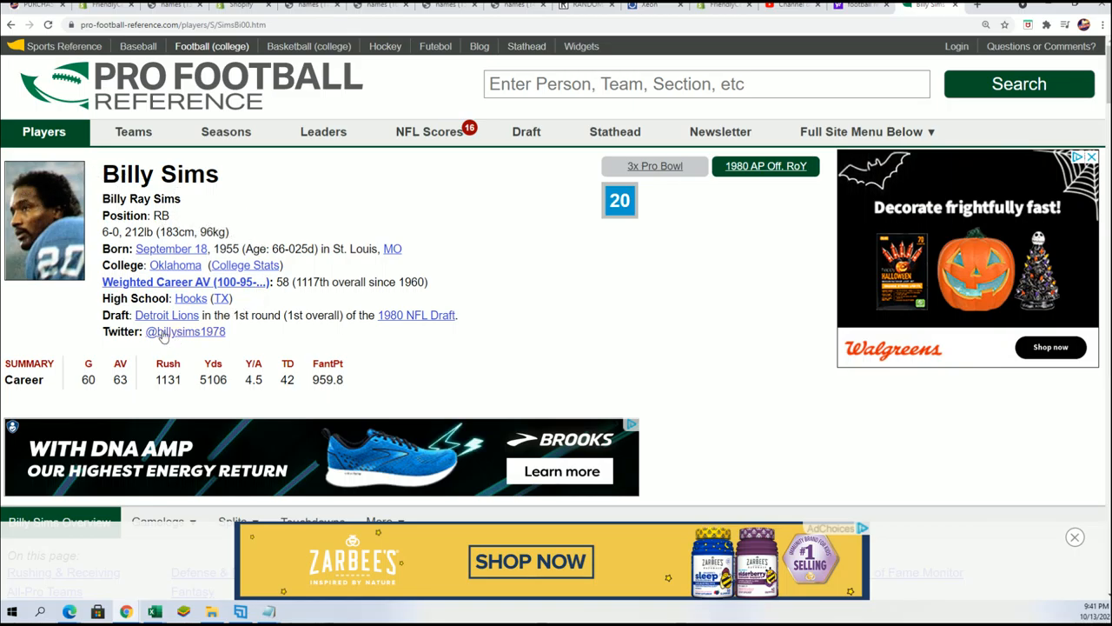
pyautogui.moveTo(235, 334)
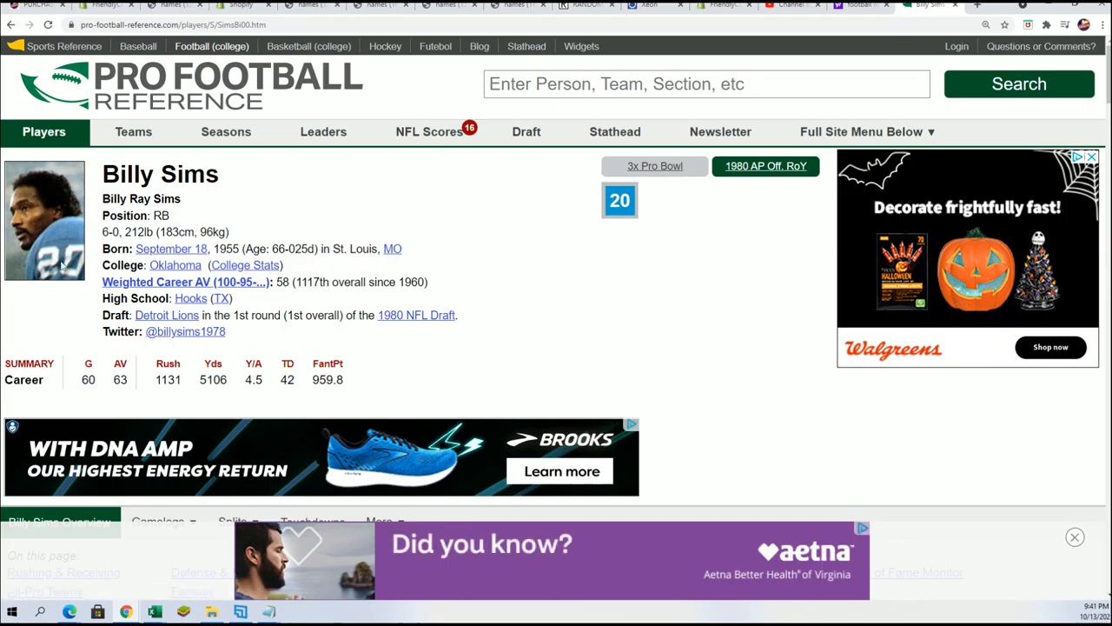
pyautogui.moveTo(619, 199)
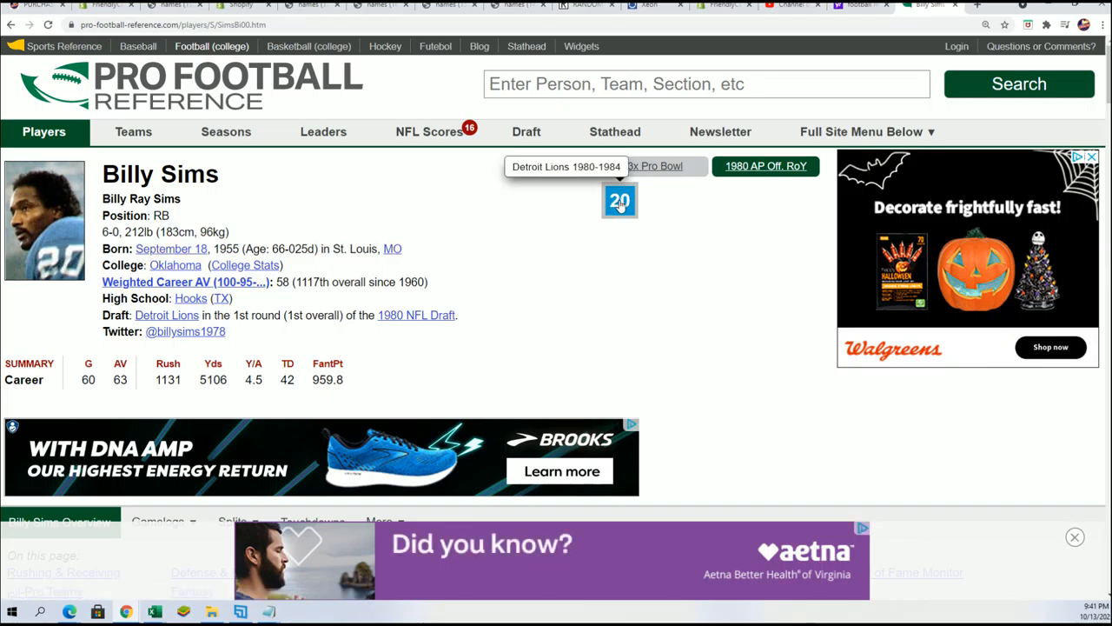
pyautogui.moveTo(785, 254)
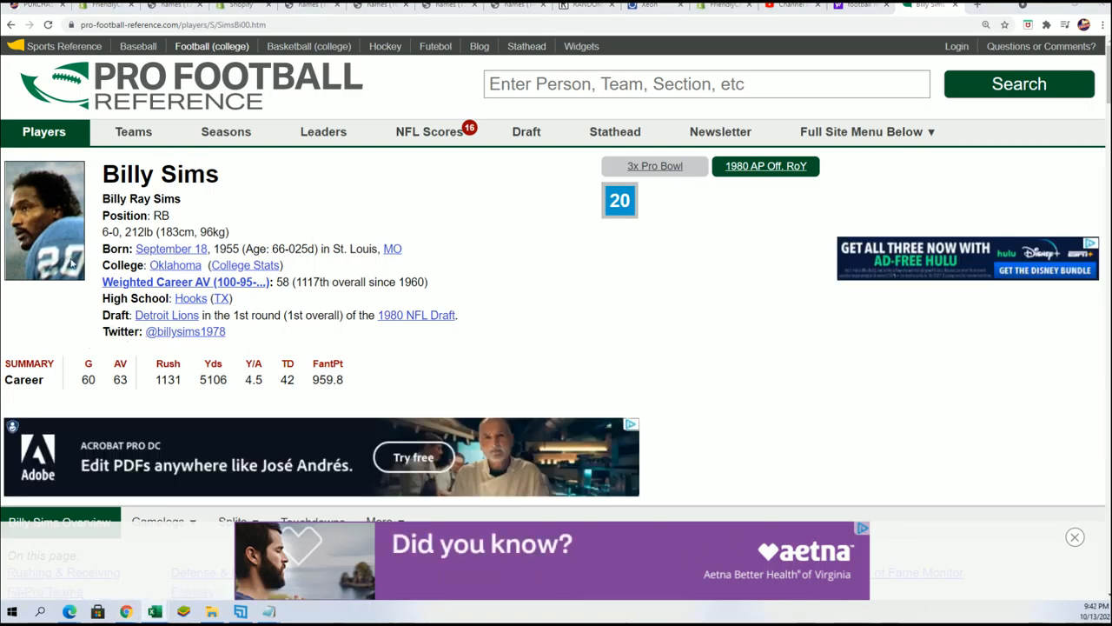
pyautogui.doubleClick(160, 216)
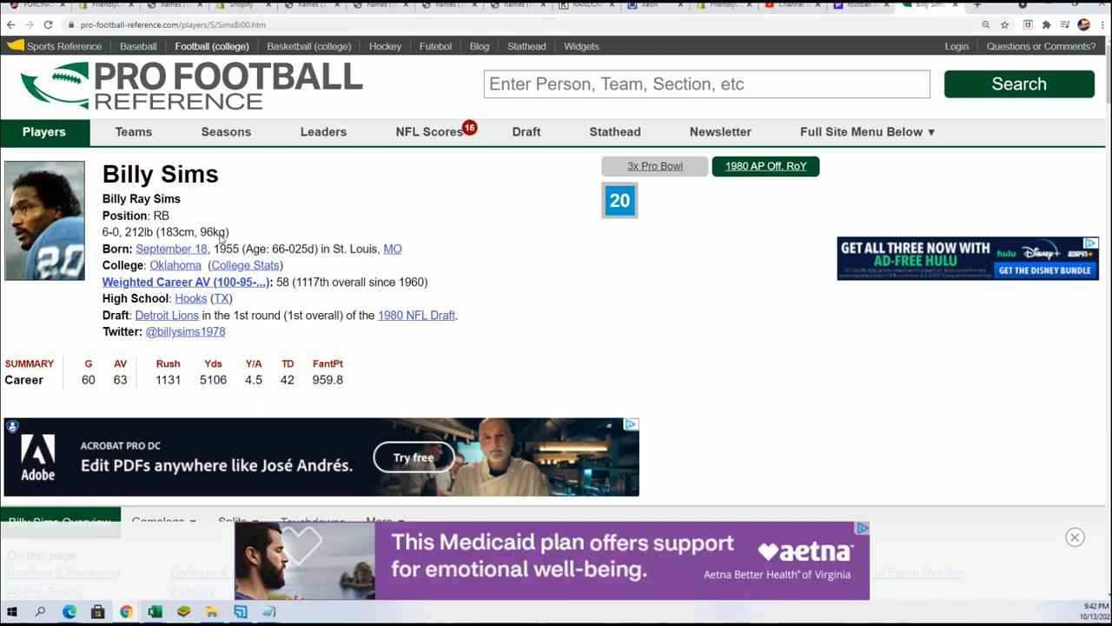
pyautogui.moveTo(160, 167)
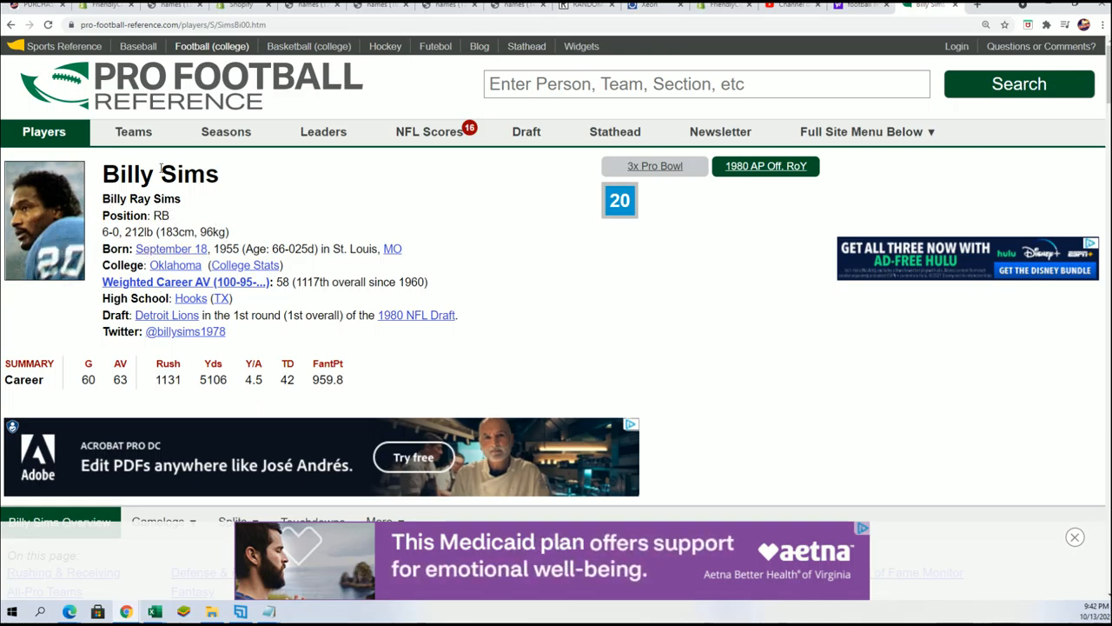